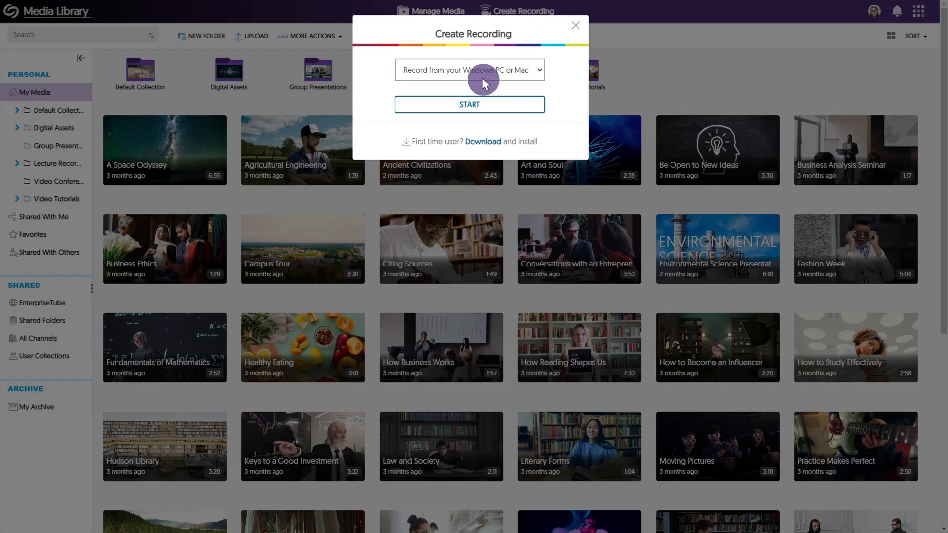
Reopen the Create Recording dialog with 'Record from your Windows PC or Mac' selected.
click(469, 104)
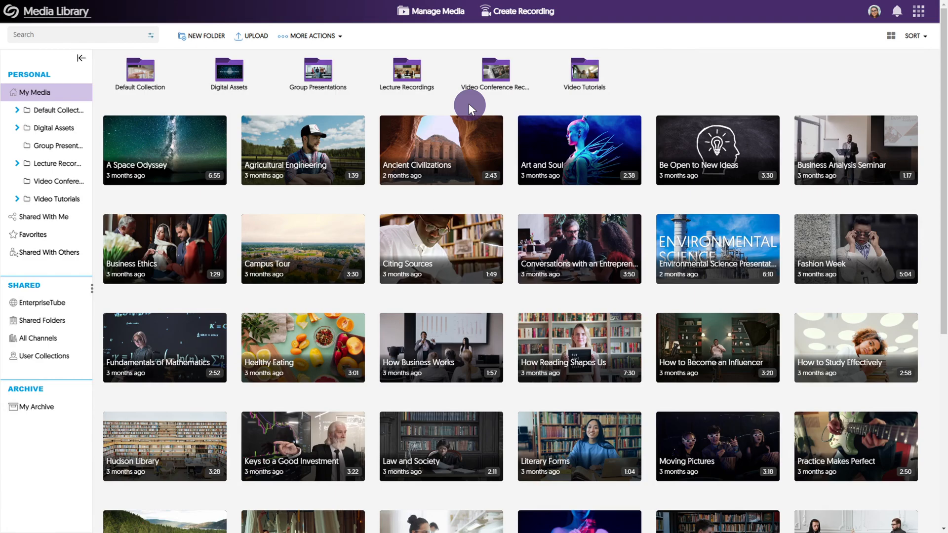
click(521, 11)
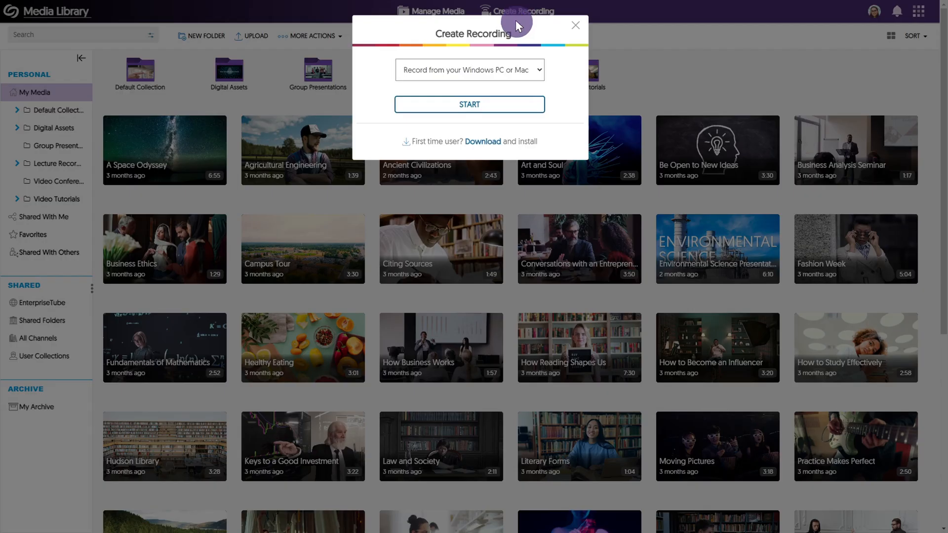
click(573, 26)
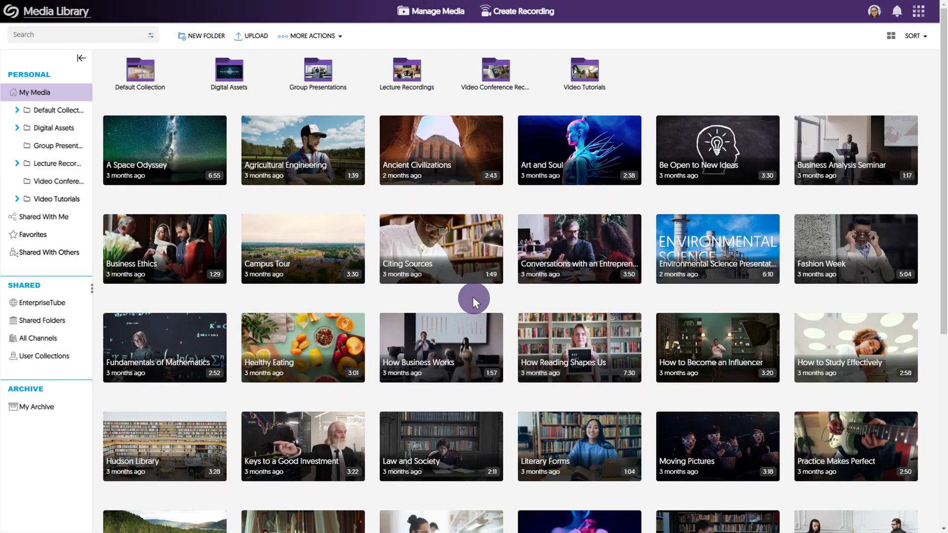
click(516, 11)
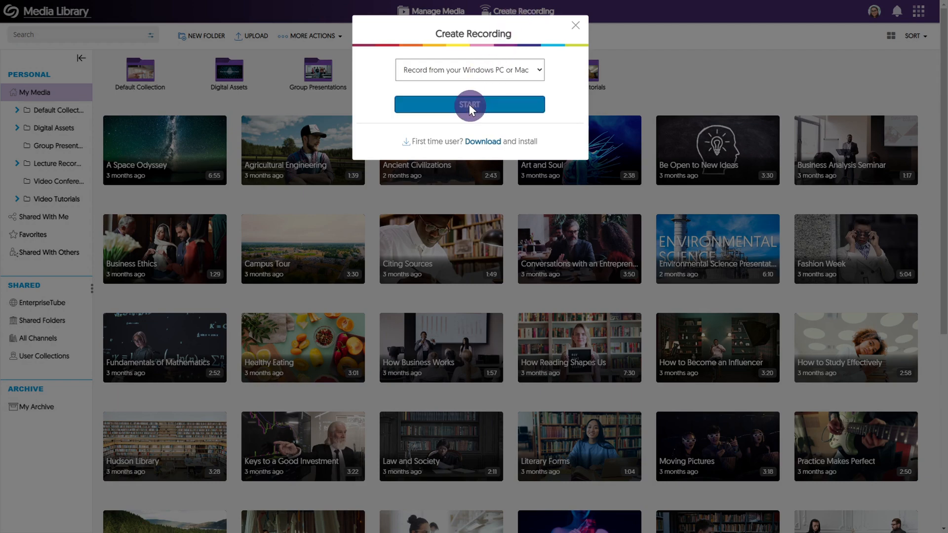
Launch the capture session and enable the Integrated Webcam as the video source.
click(470, 105)
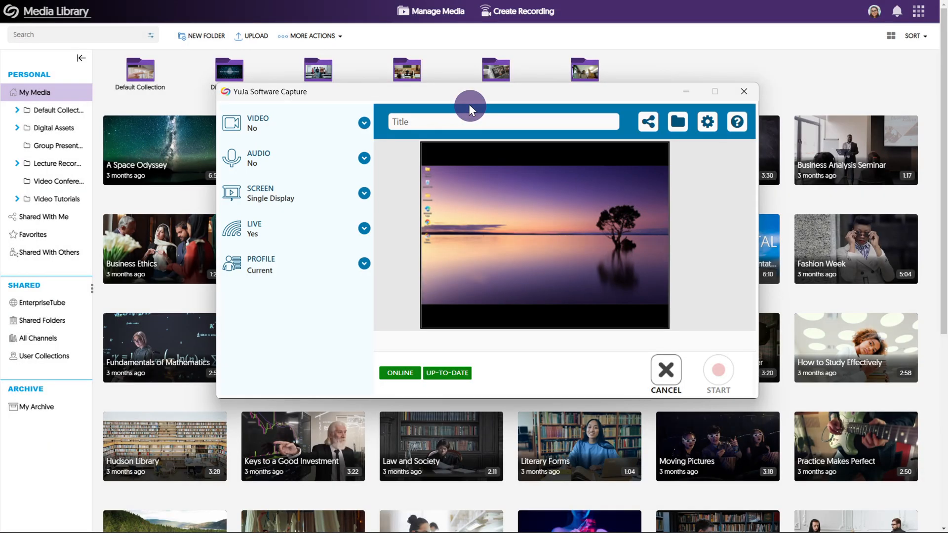
click(364, 123)
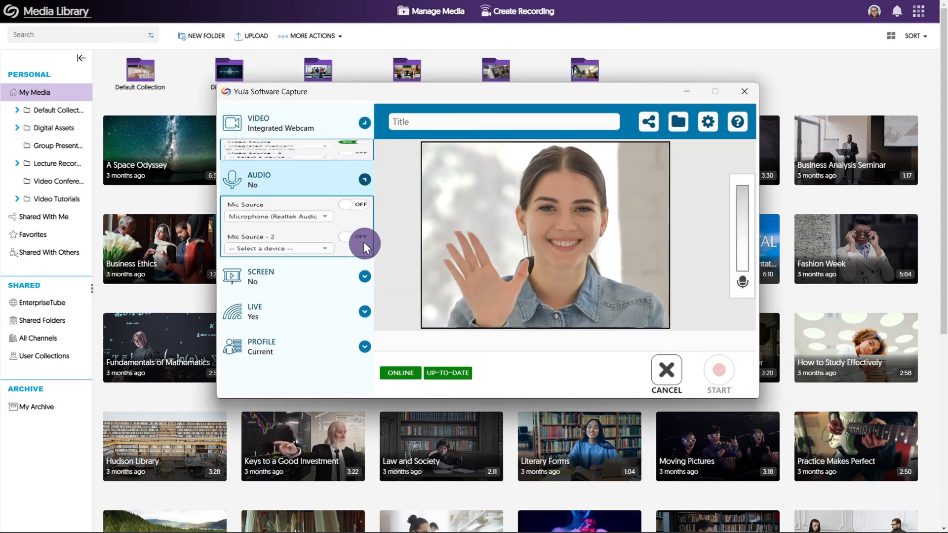
click(717, 369)
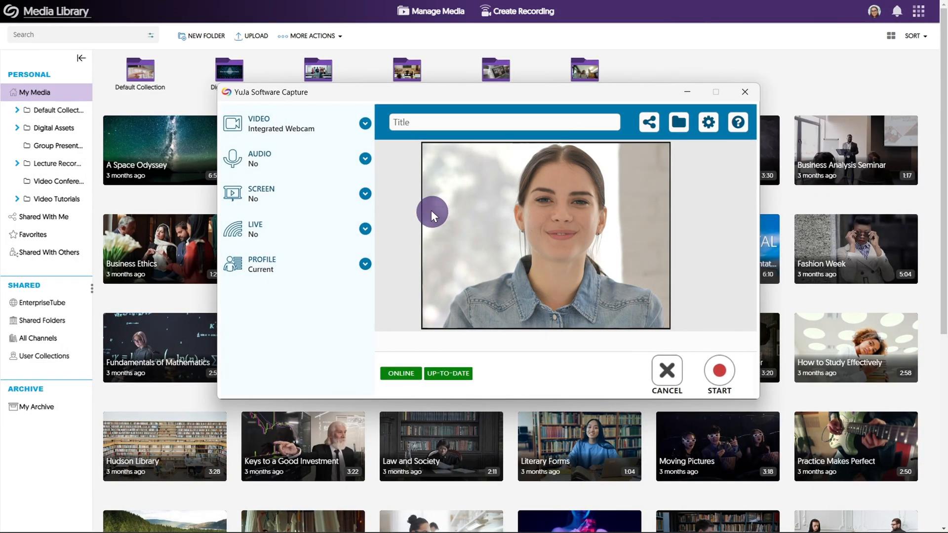
Keep Integrated Webcam as video device and switch the Realtek microphone source on.
click(364, 124)
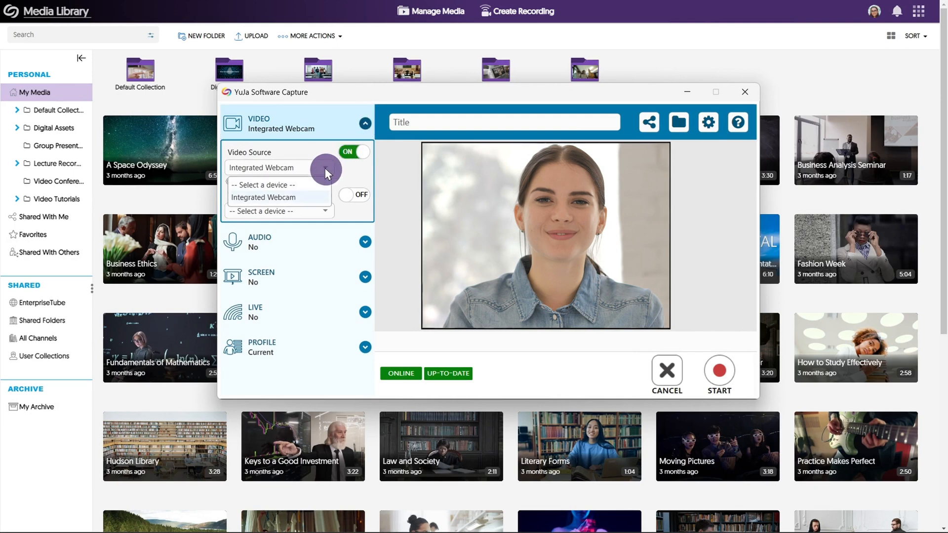
click(278, 197)
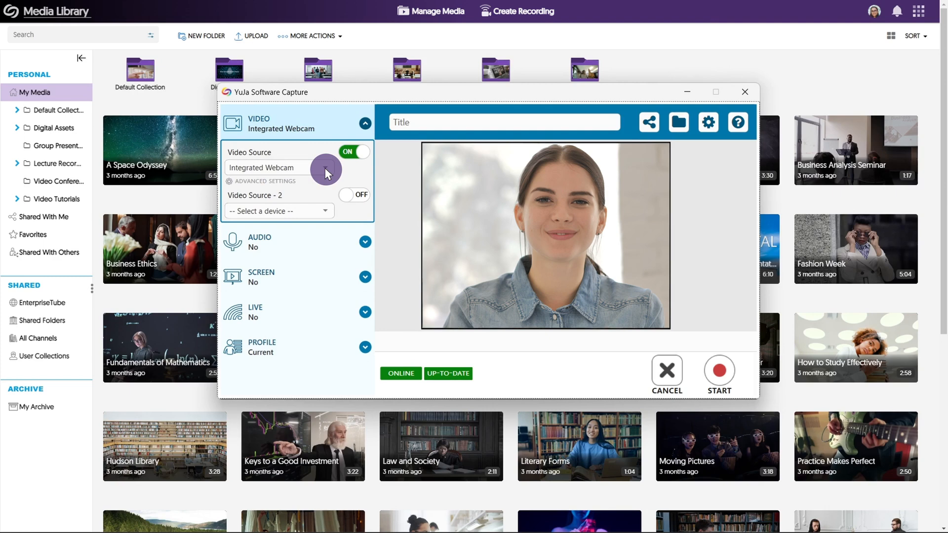
click(719, 371)
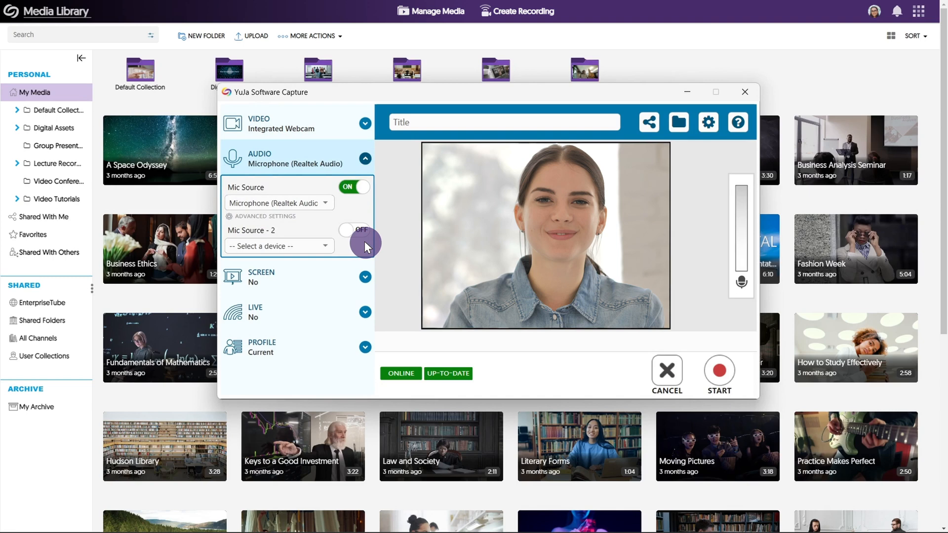
Choose Internal Audio as the audio source and leave it toggled on.
click(279, 203)
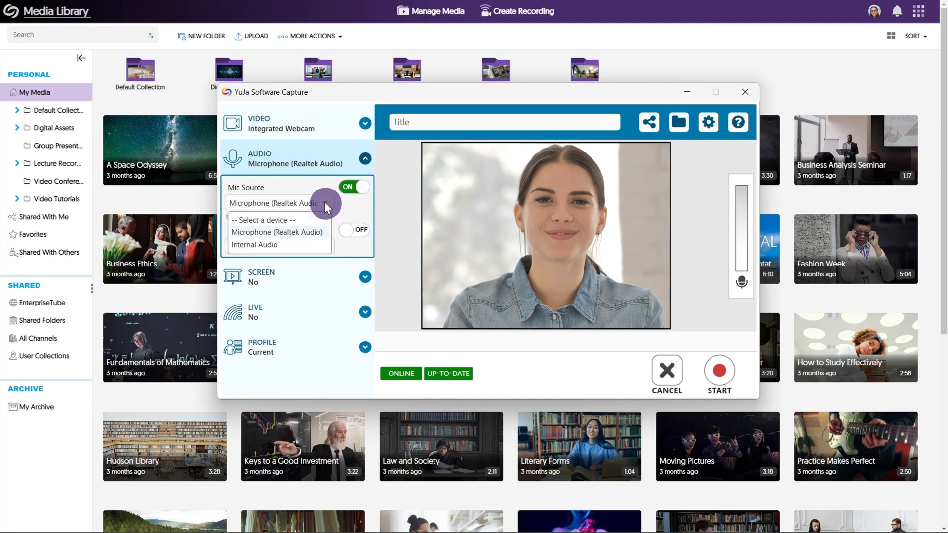
click(254, 243)
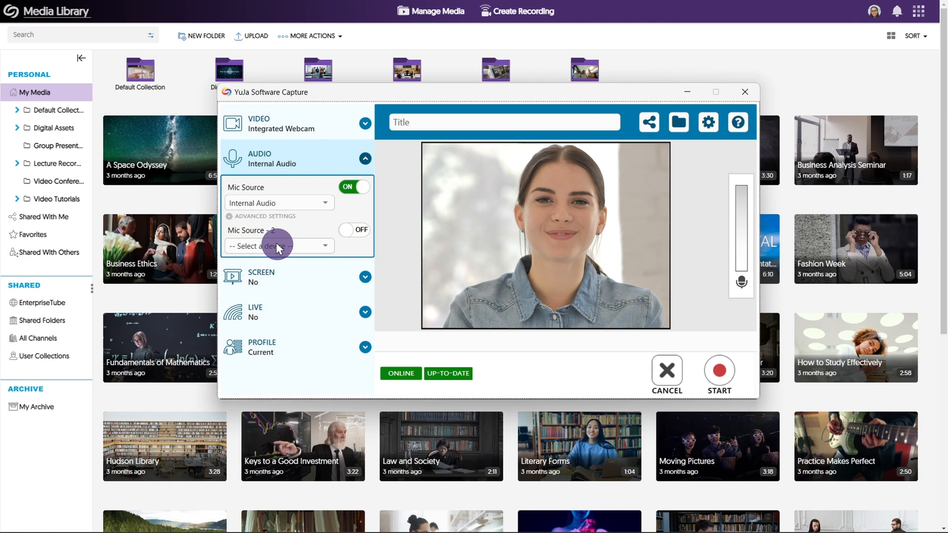
click(355, 186)
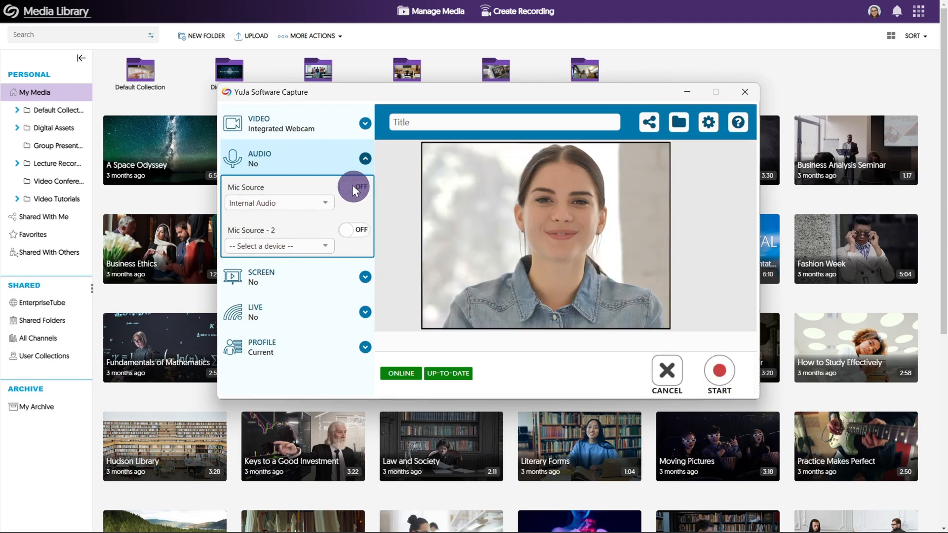
click(354, 186)
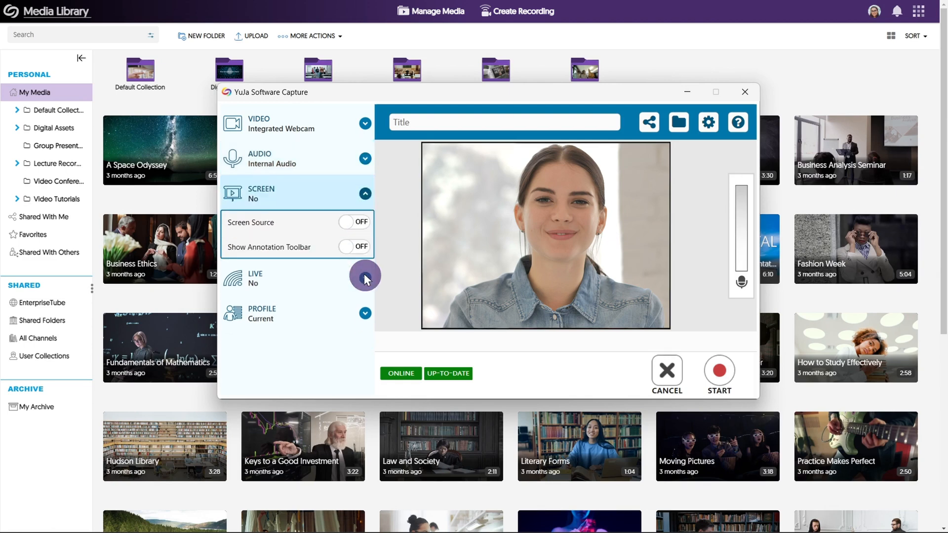
Turn on single-display screen capture with Realtek microphone audio and begin the title.
click(355, 222)
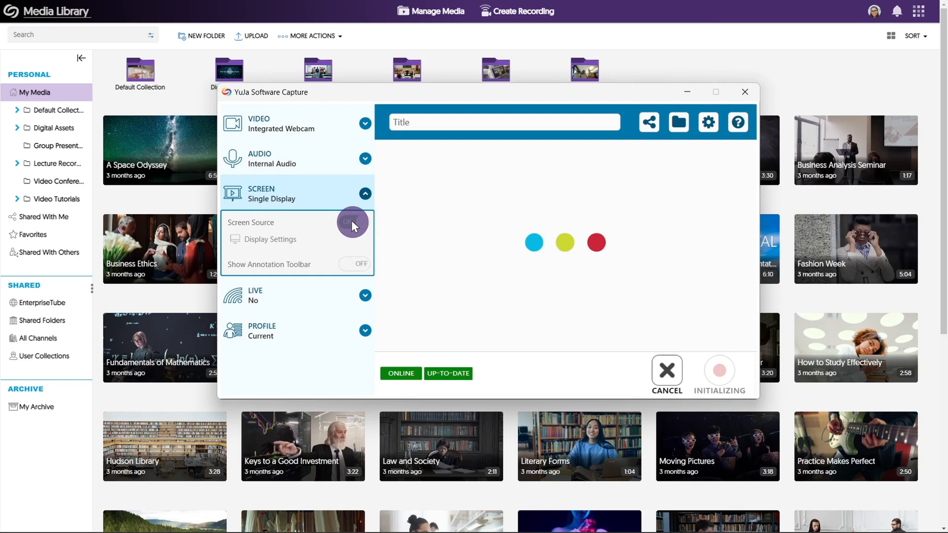
click(354, 222)
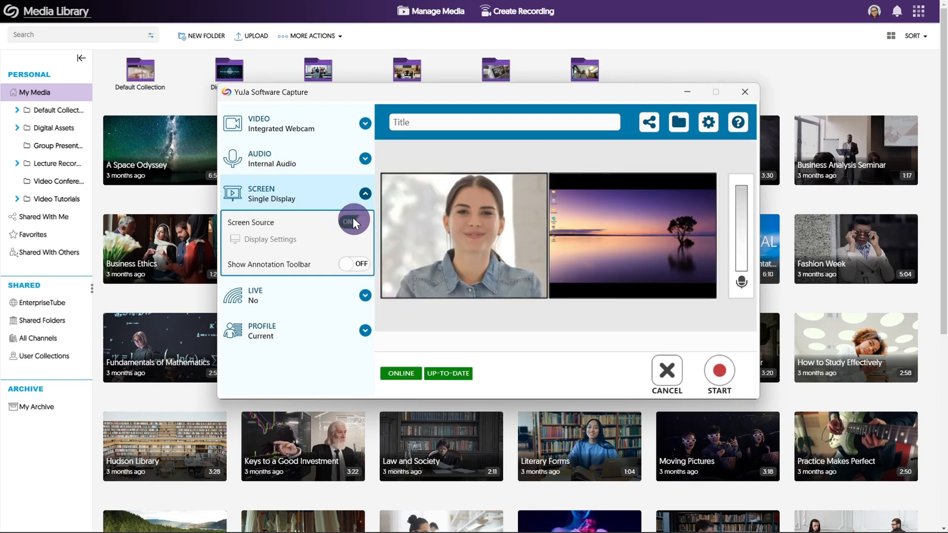
click(364, 158)
text(Presenta)
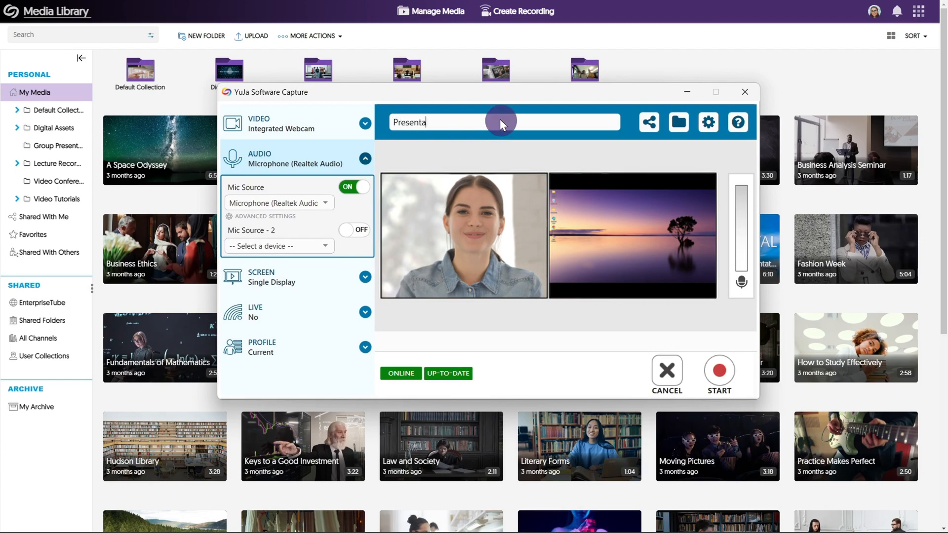
Name the session 'Presentation' and start the webcam-plus-screen recording.
click(718, 369)
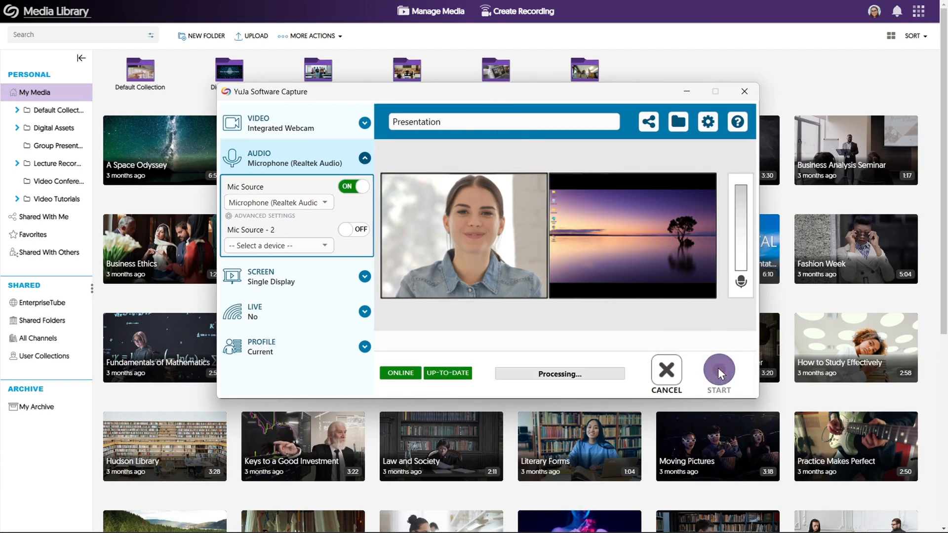
click(718, 375)
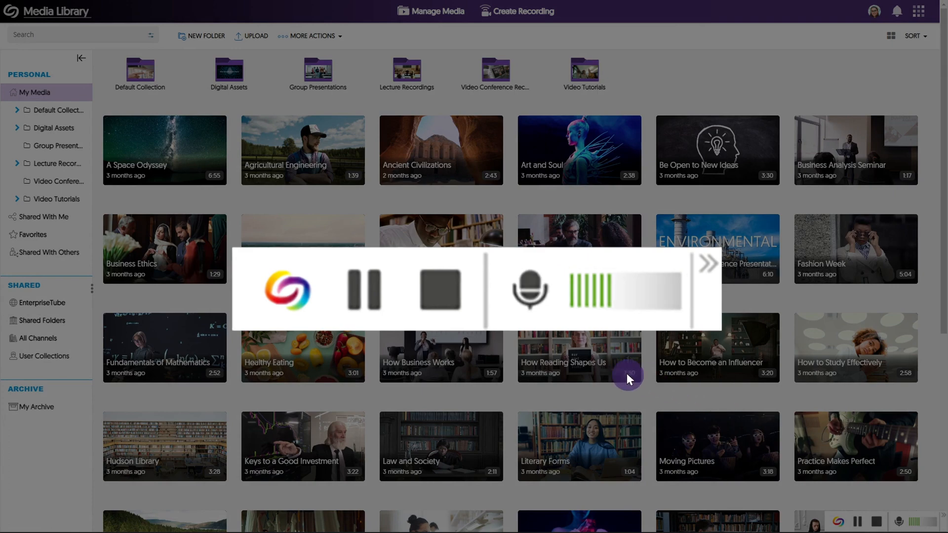
Finish the 'Presentation' recording and save it to My Media.
click(287, 290)
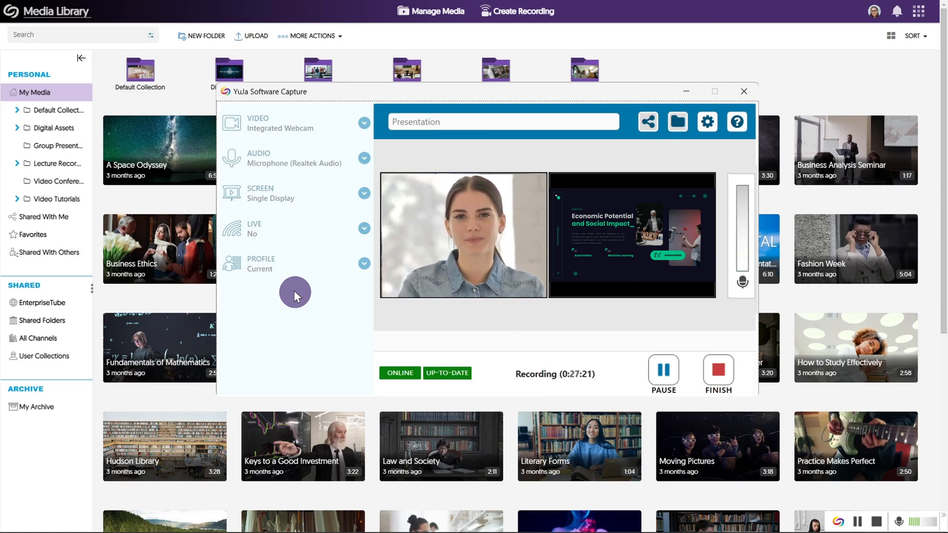
click(717, 368)
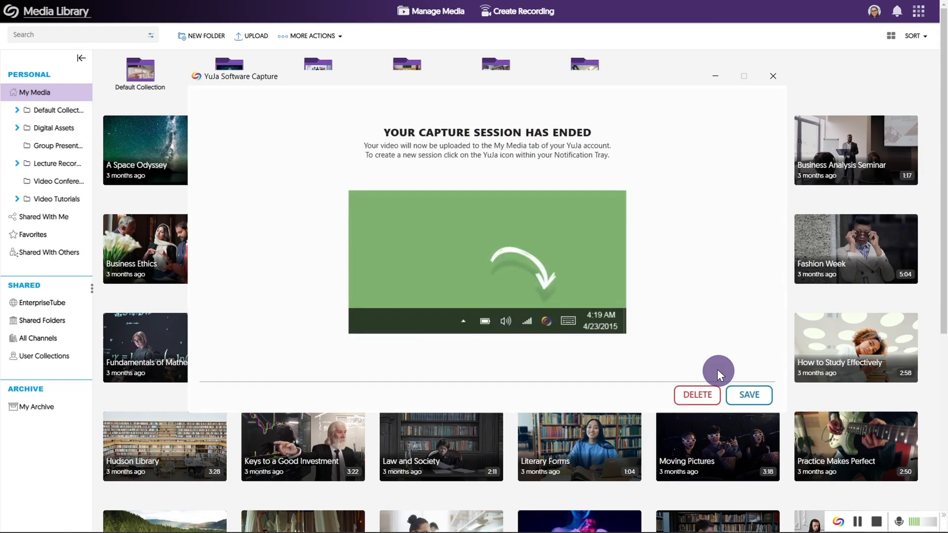
click(747, 395)
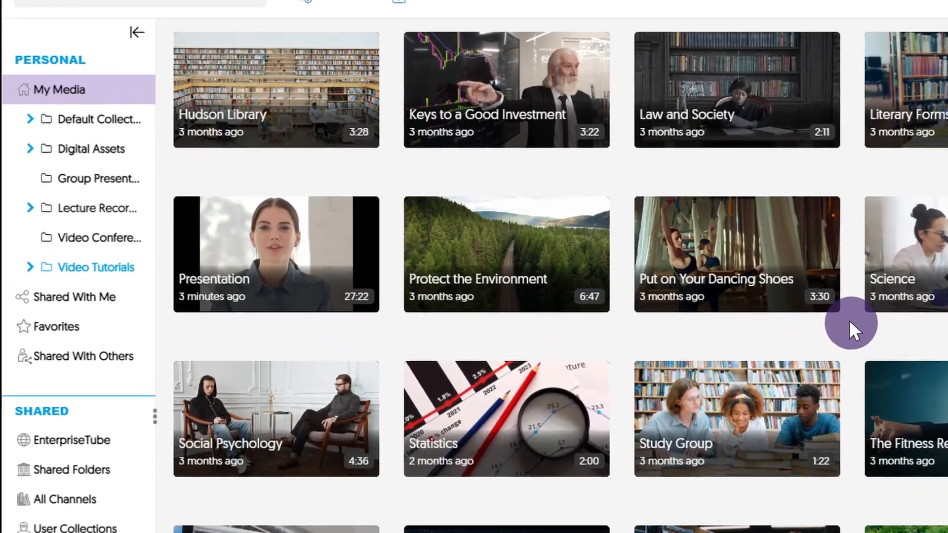